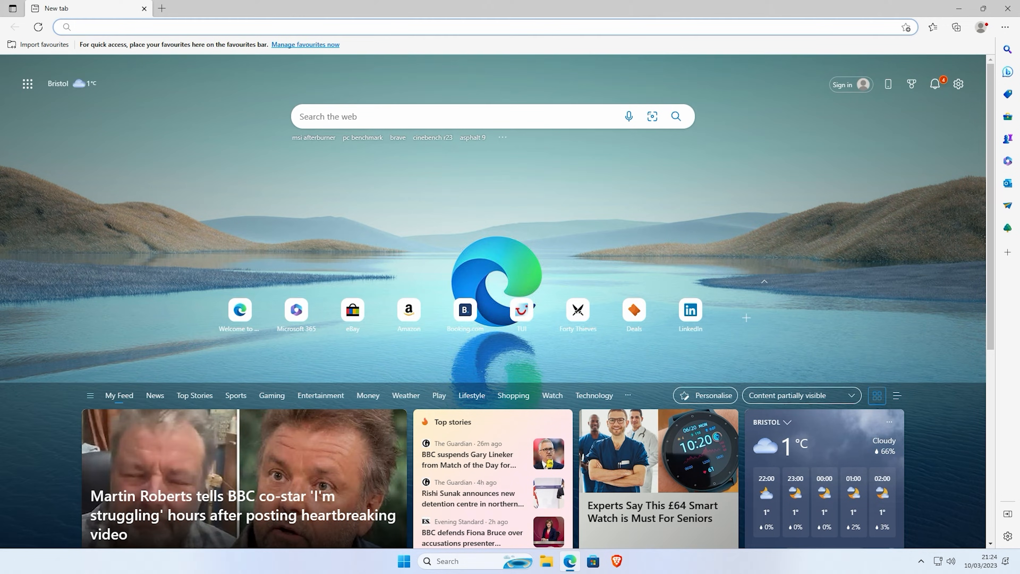
- Search the web for 'amd drivers' from the Edge address bar
text(amd)
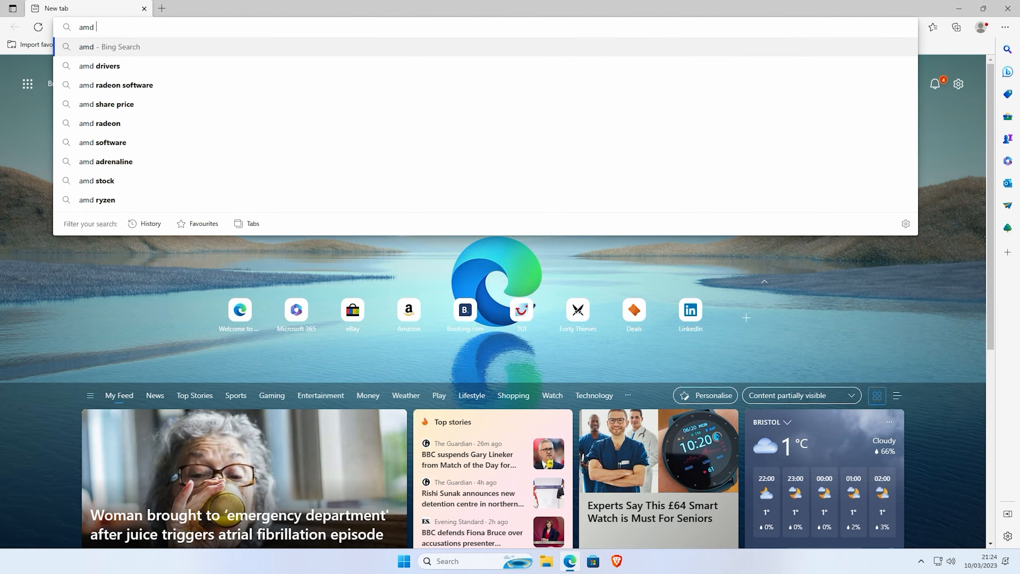
click(98, 66)
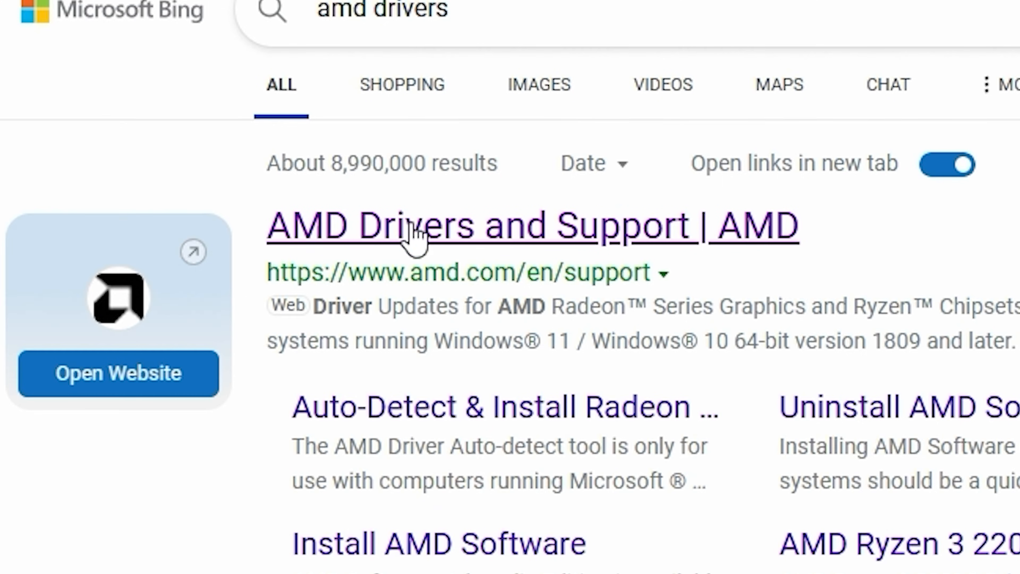
mouse_move(410, 255)
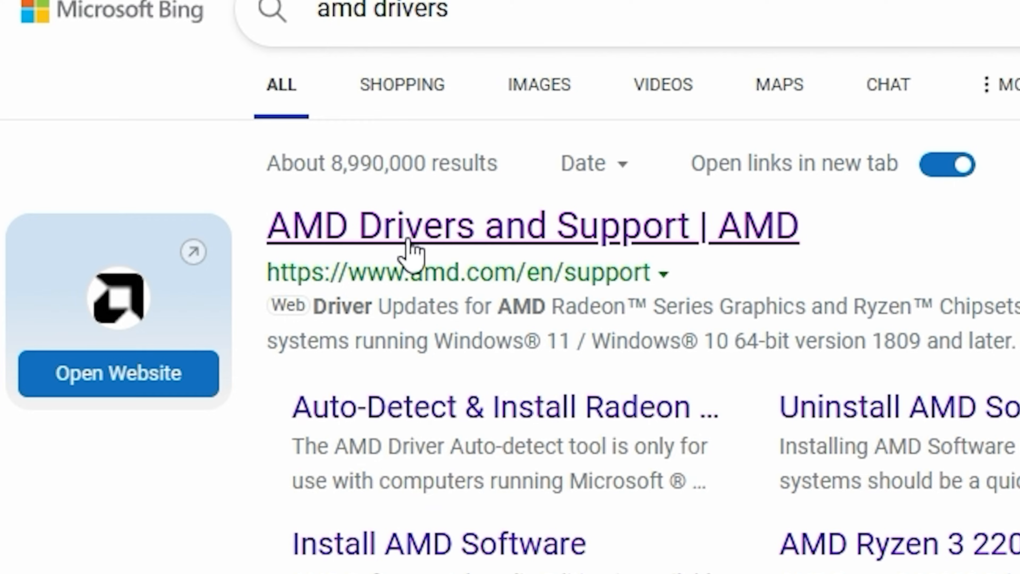
mouse_move(436, 244)
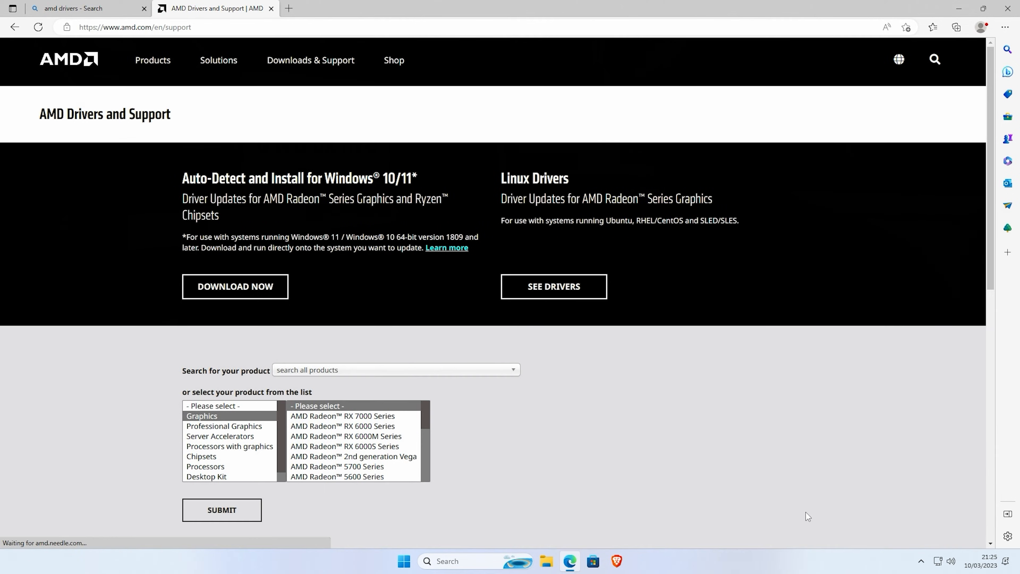
mouse_move(479, 345)
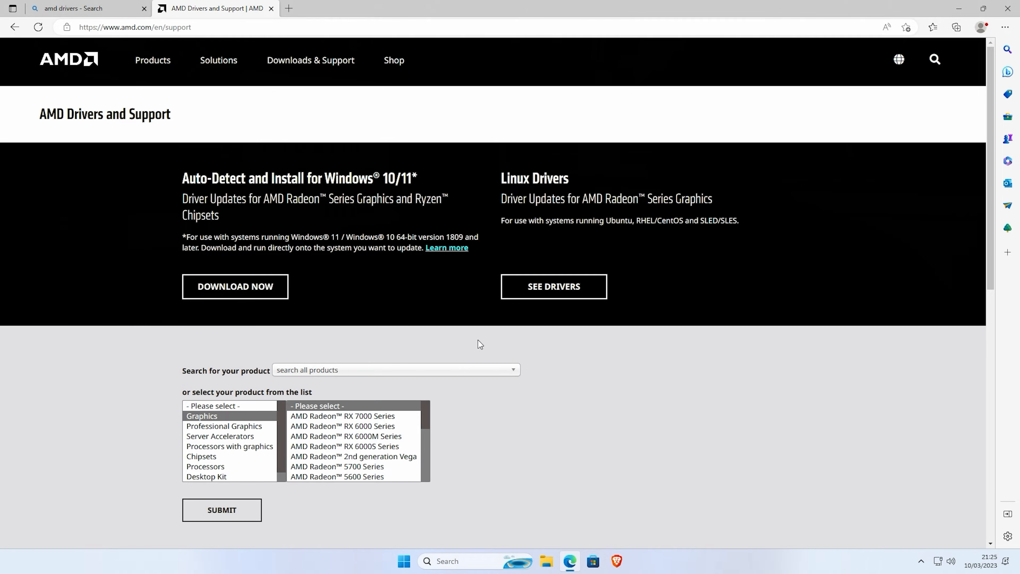
mouse_move(327, 181)
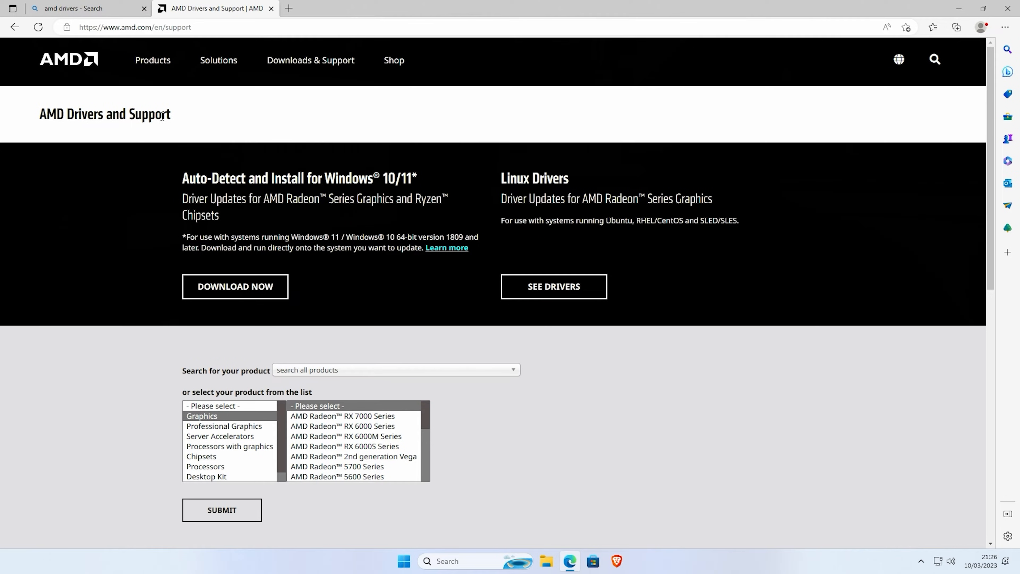
mouse_move(235, 287)
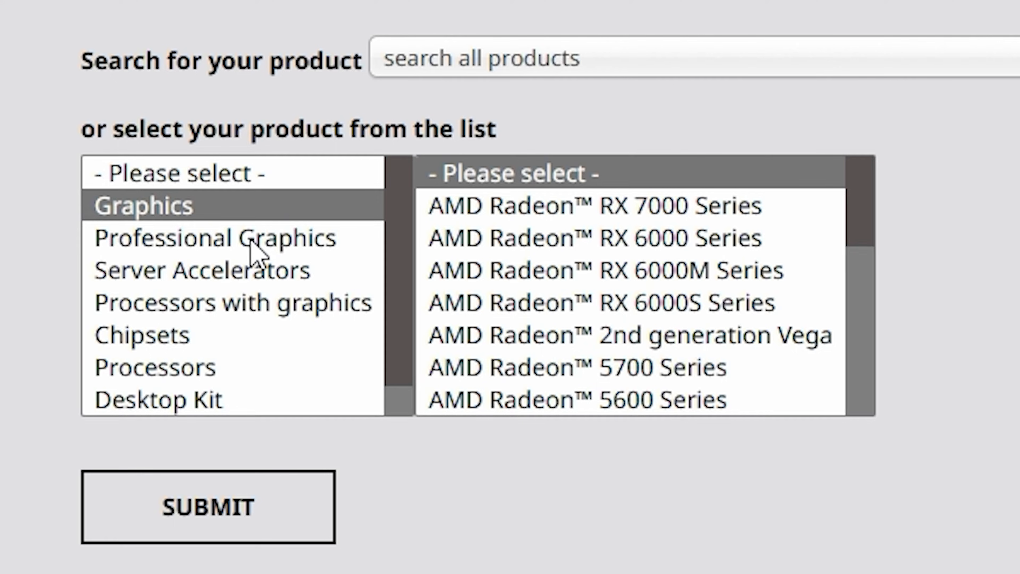
- Select Chipsets > AMD Socket AM5 and download the Auto-Detect and Install driver tool
click(142, 334)
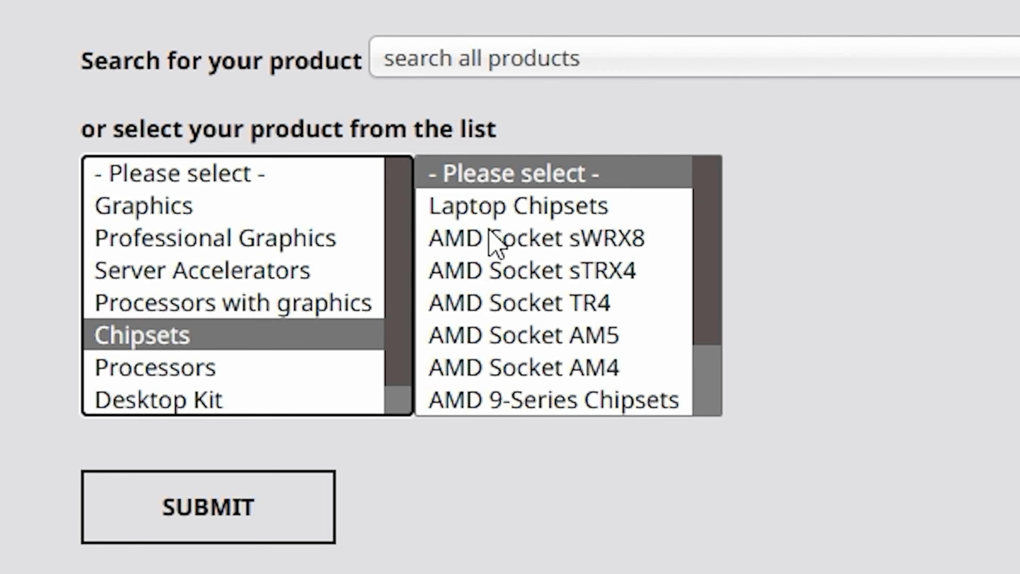
click(524, 329)
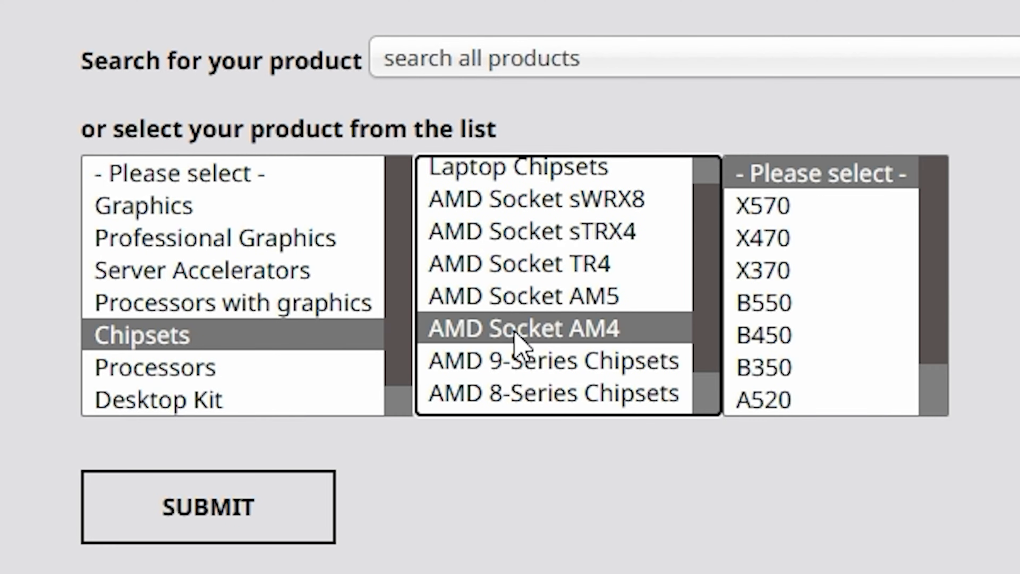
mouse_move(630, 376)
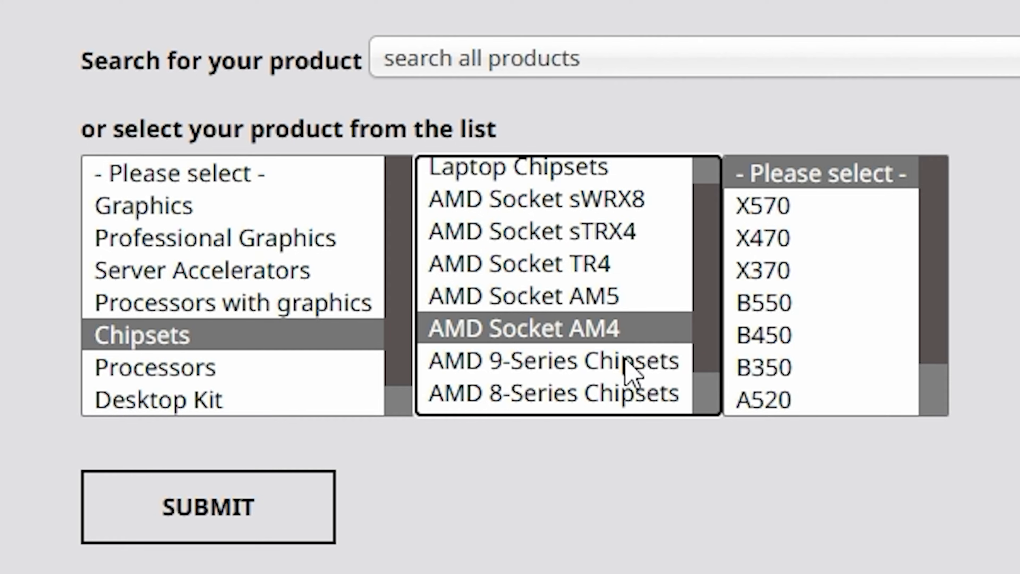
click(524, 296)
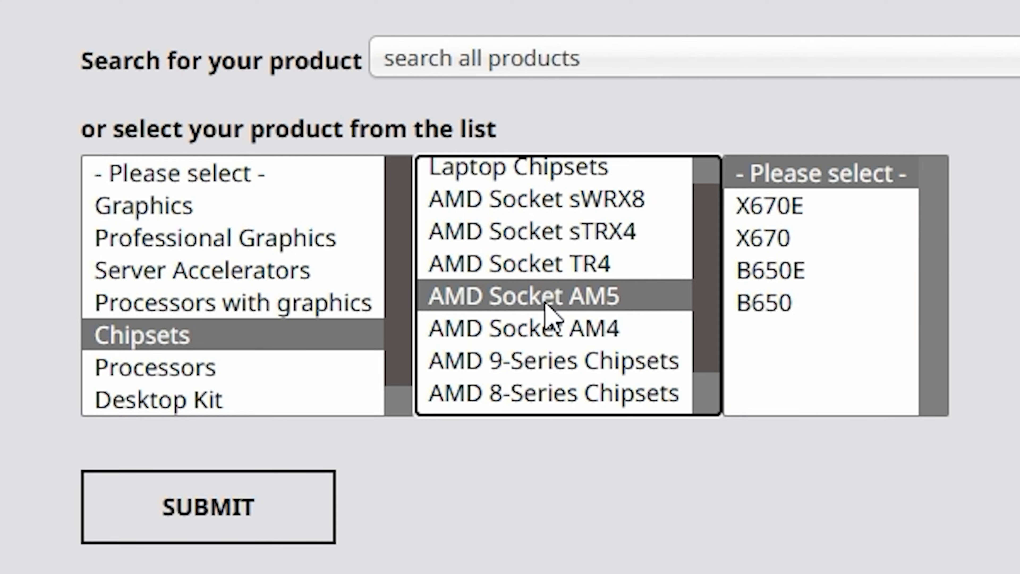
mouse_move(264, 311)
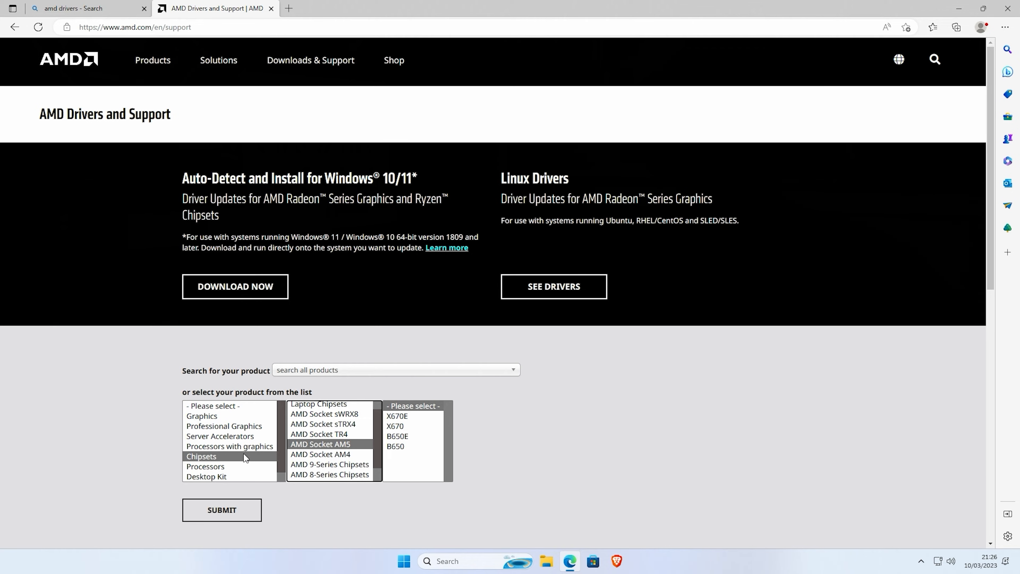
mouse_move(234, 300)
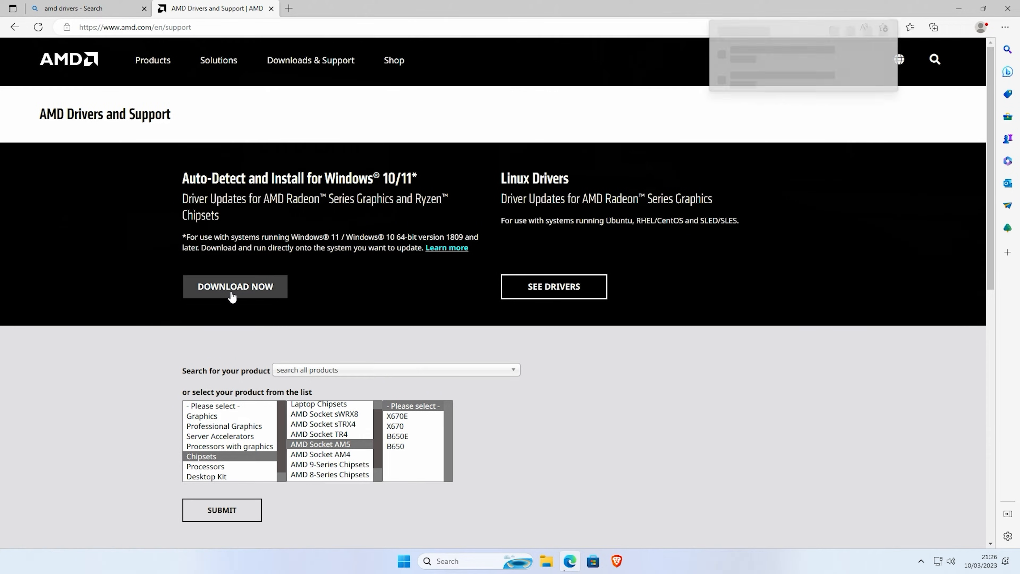
click(235, 287)
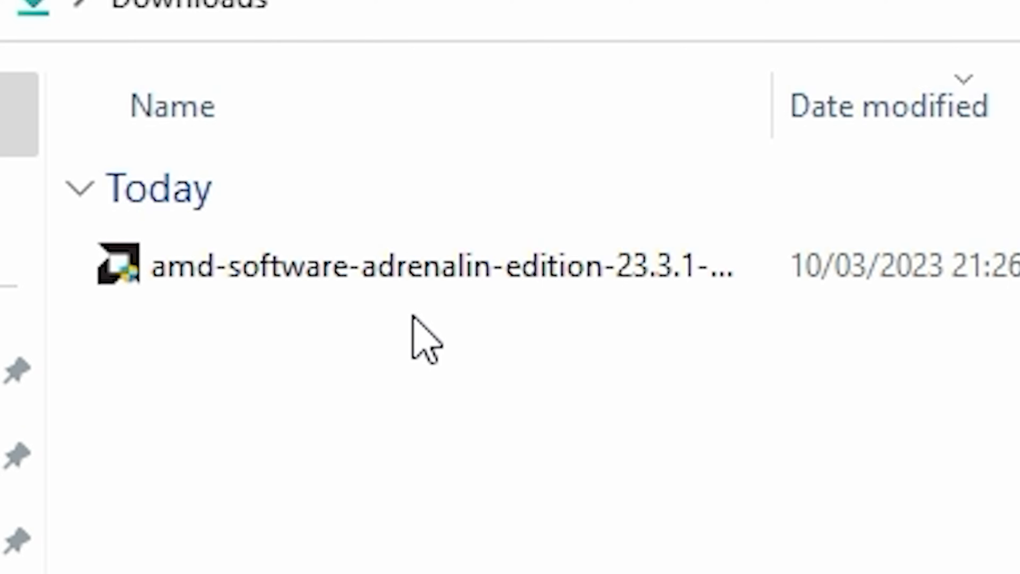
mouse_move(606, 335)
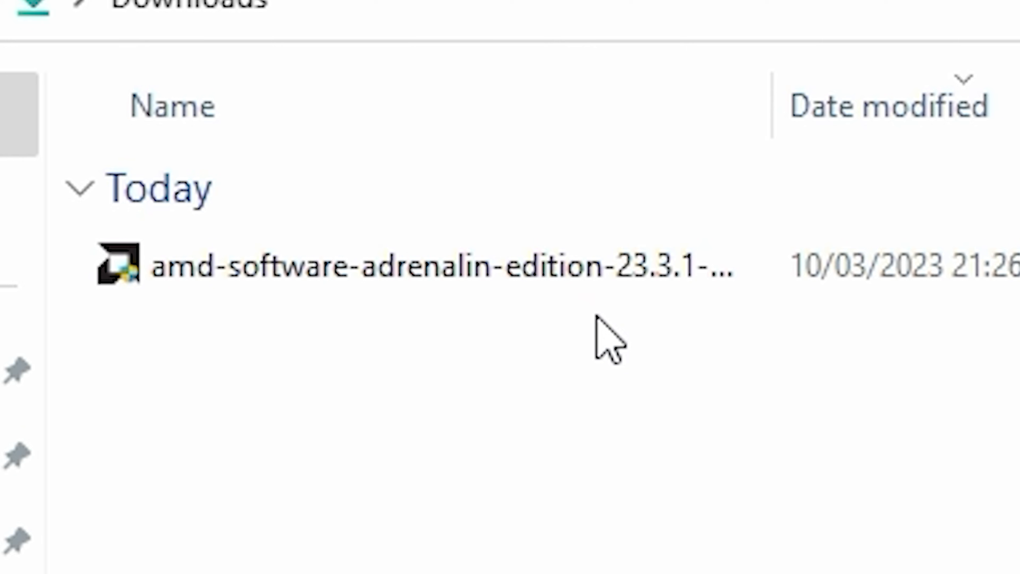
- Run the downloaded amd-software-adrenalin-edition installer from Downloads
click(430, 267)
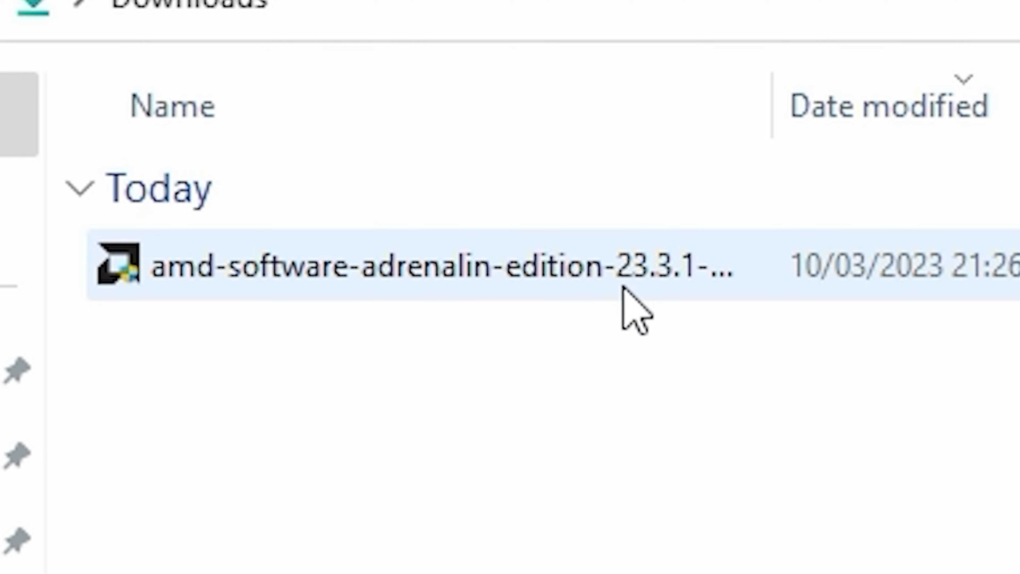
mouse_move(468, 300)
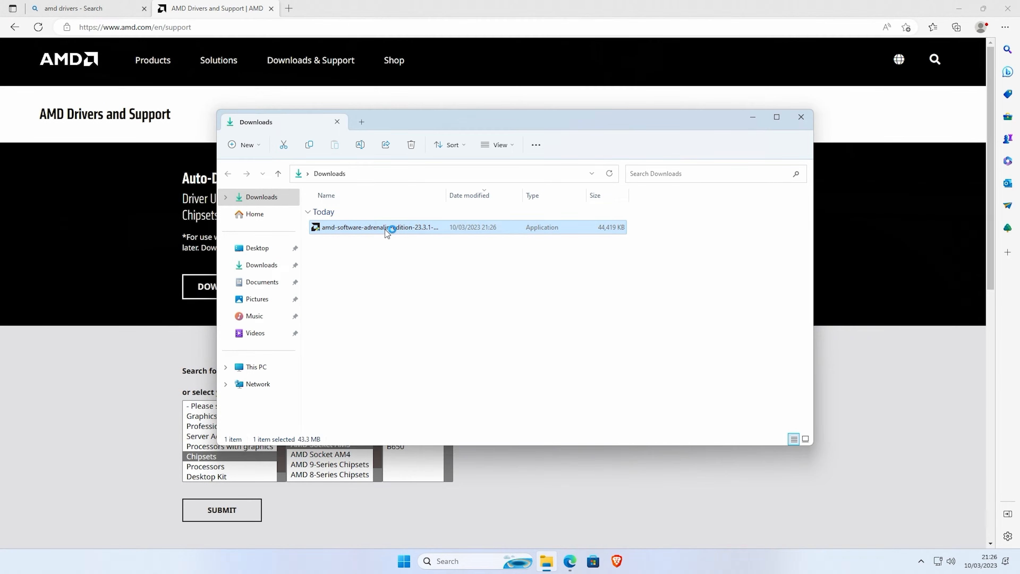
double_click(380, 227)
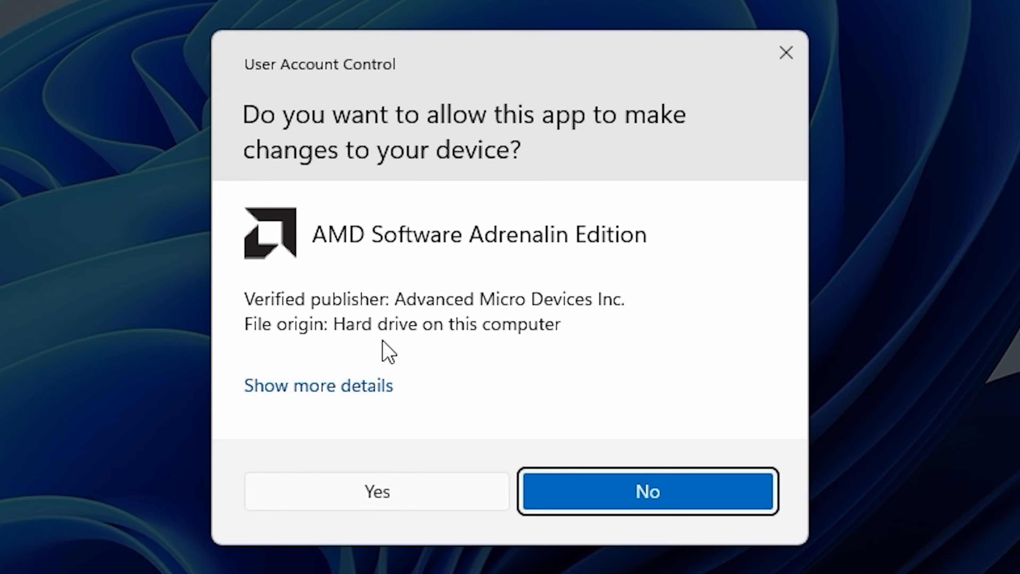
- Approve the UAC prompt and unpack the setup files to the default folder
click(376, 491)
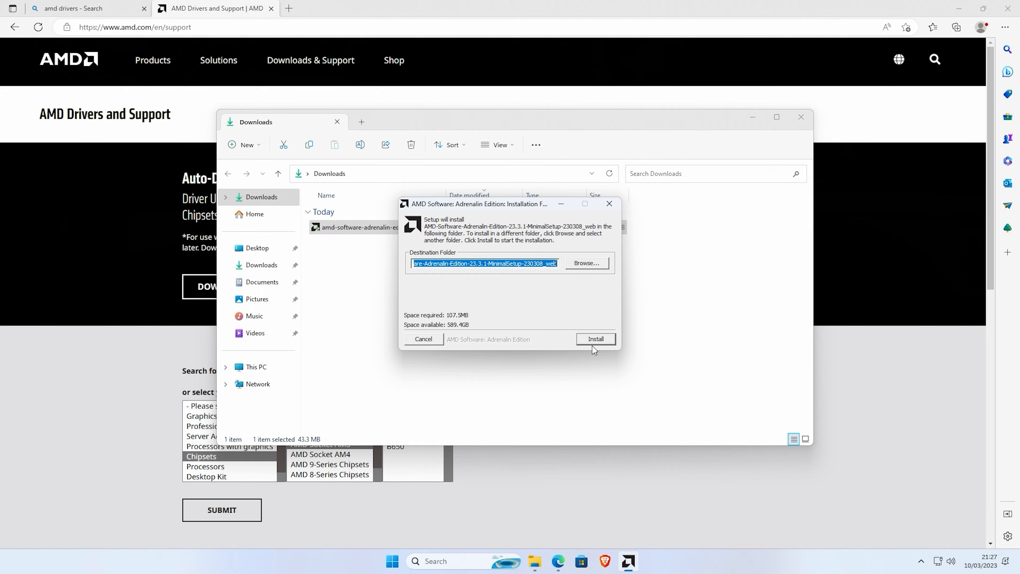
click(594, 339)
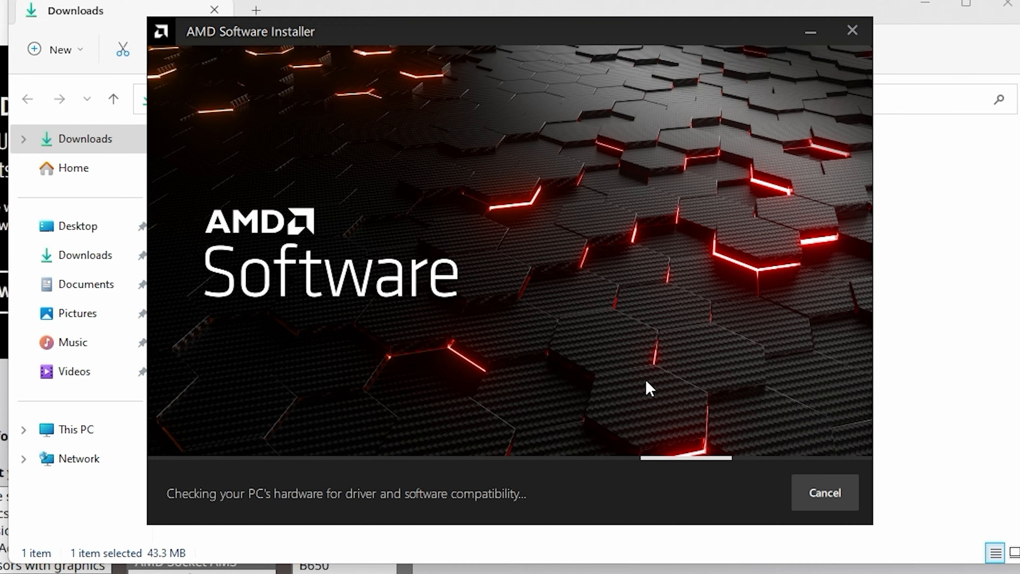
mouse_move(656, 388)
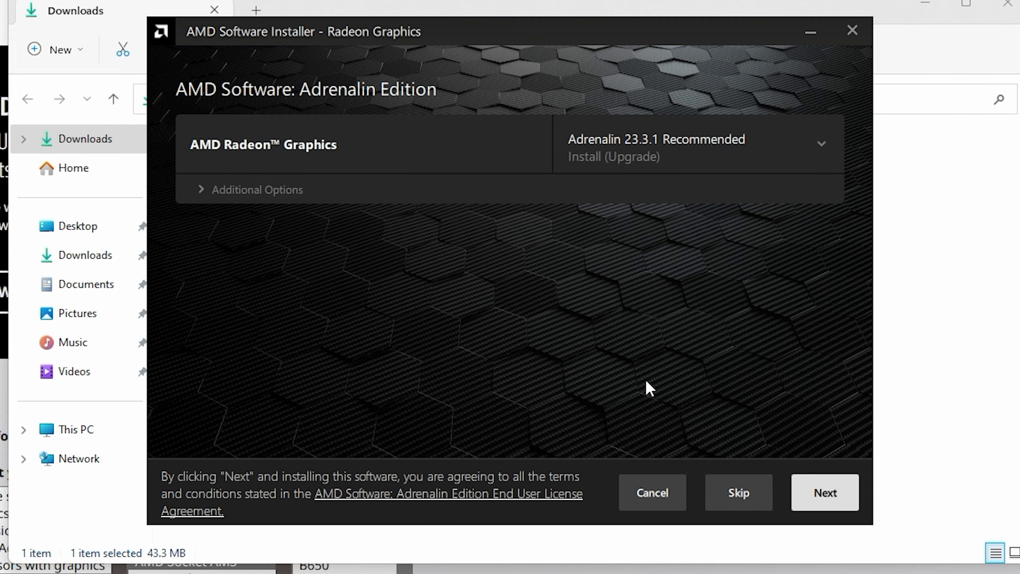
mouse_move(244, 160)
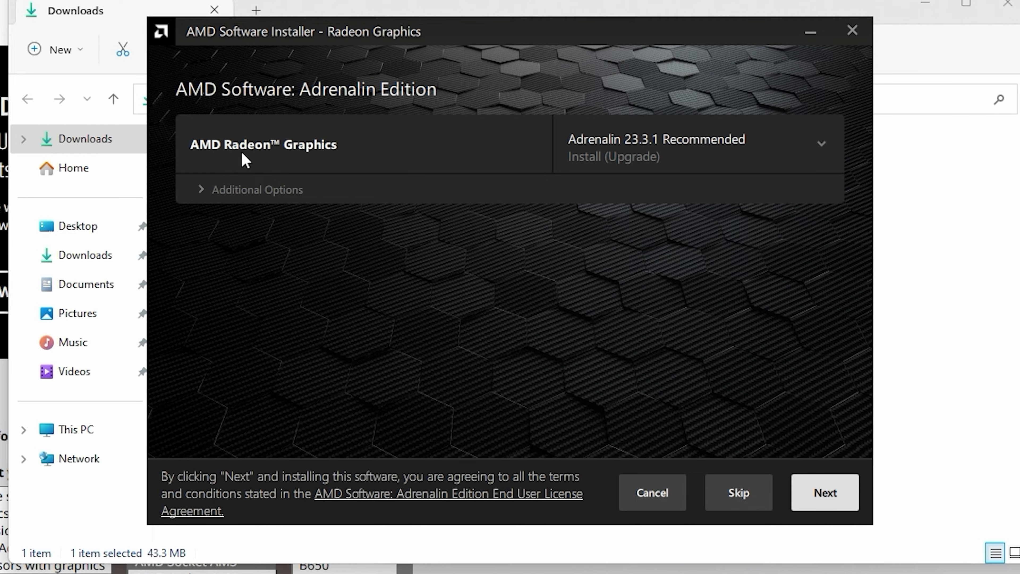
mouse_move(326, 163)
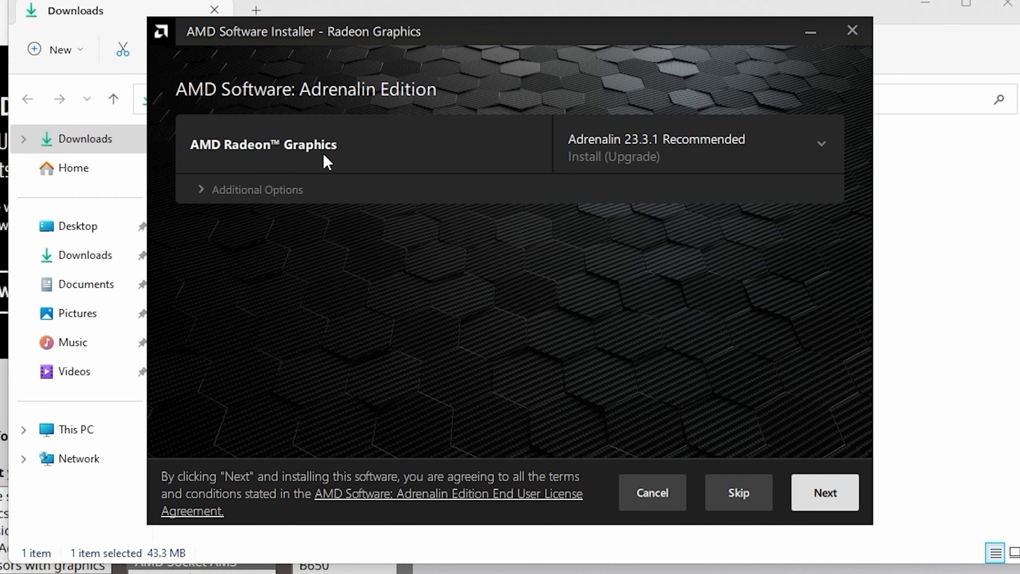
mouse_move(344, 167)
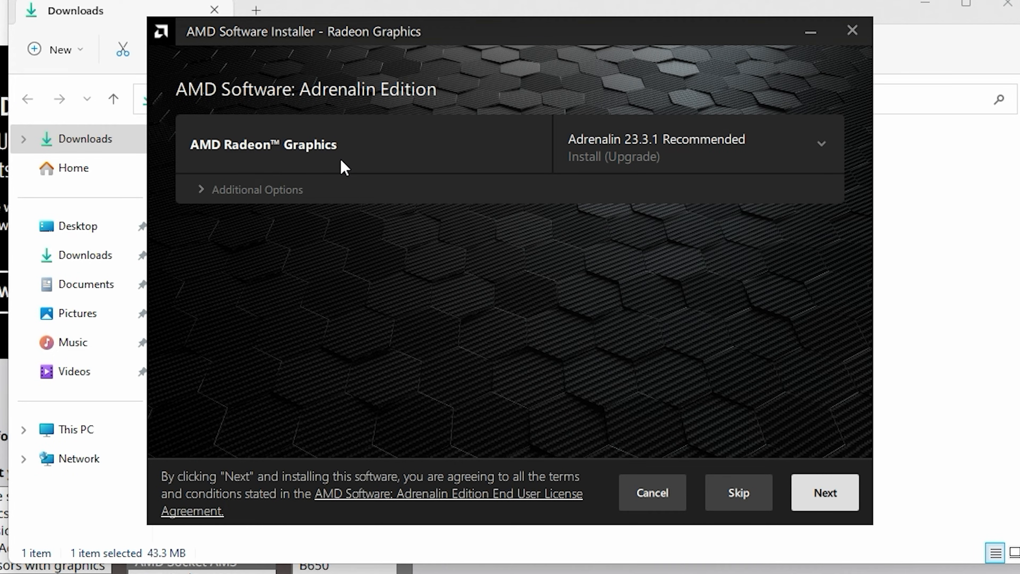
mouse_move(205, 199)
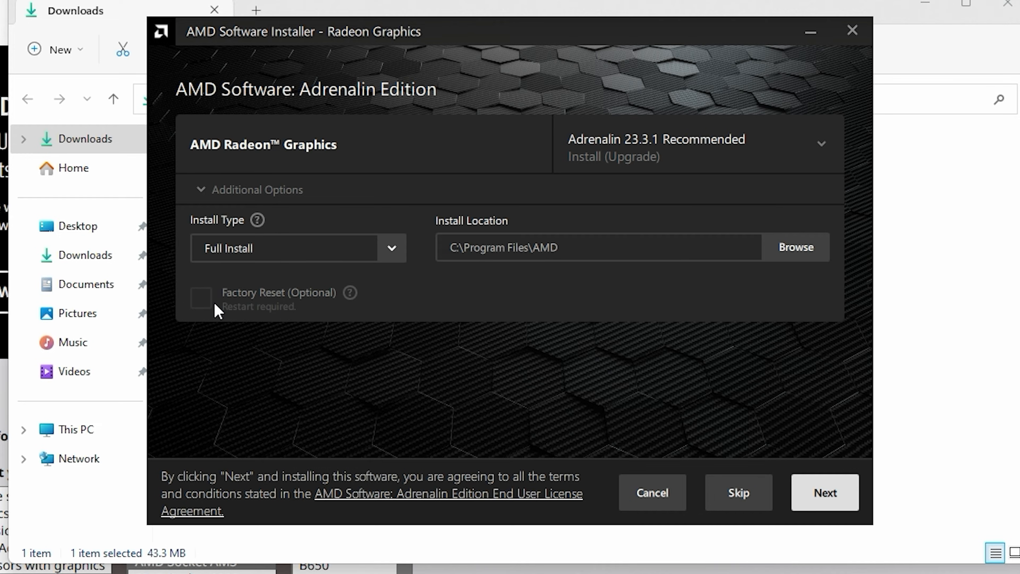
mouse_move(191, 309)
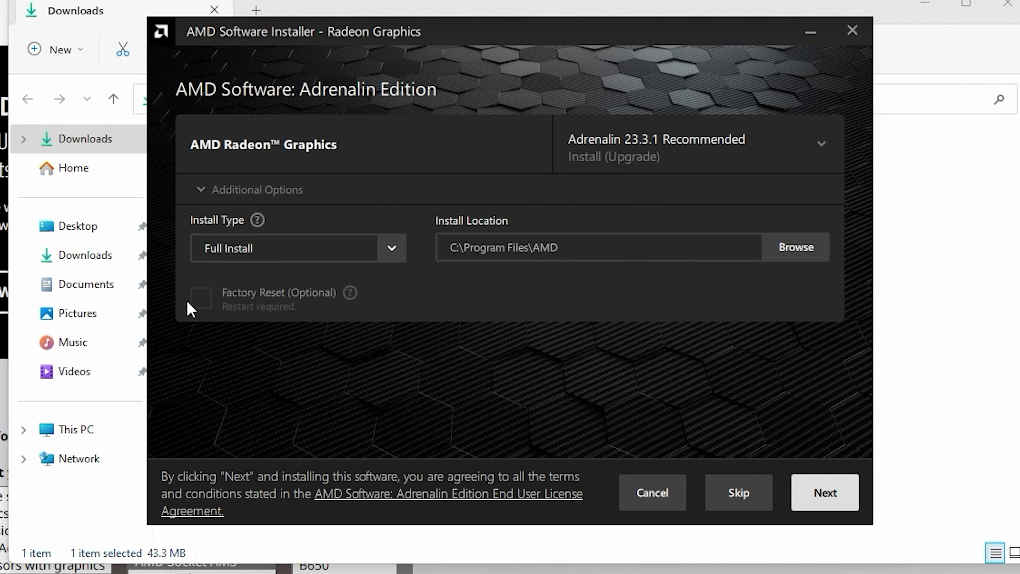
- Keep Adrenalin 23.3.1 Recommended with Full Install and continue to AMD Tools
click(820, 144)
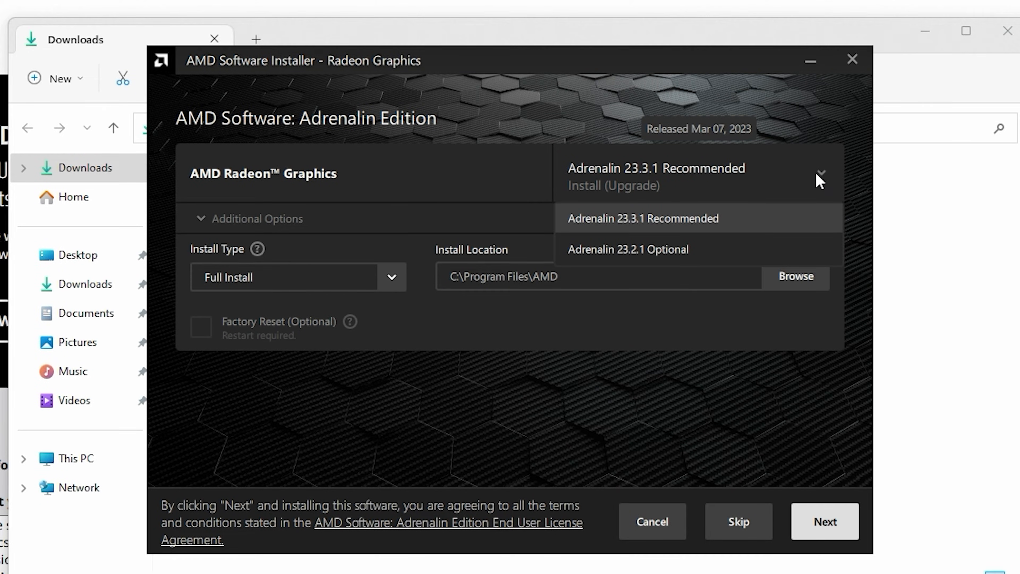
mouse_move(635, 232)
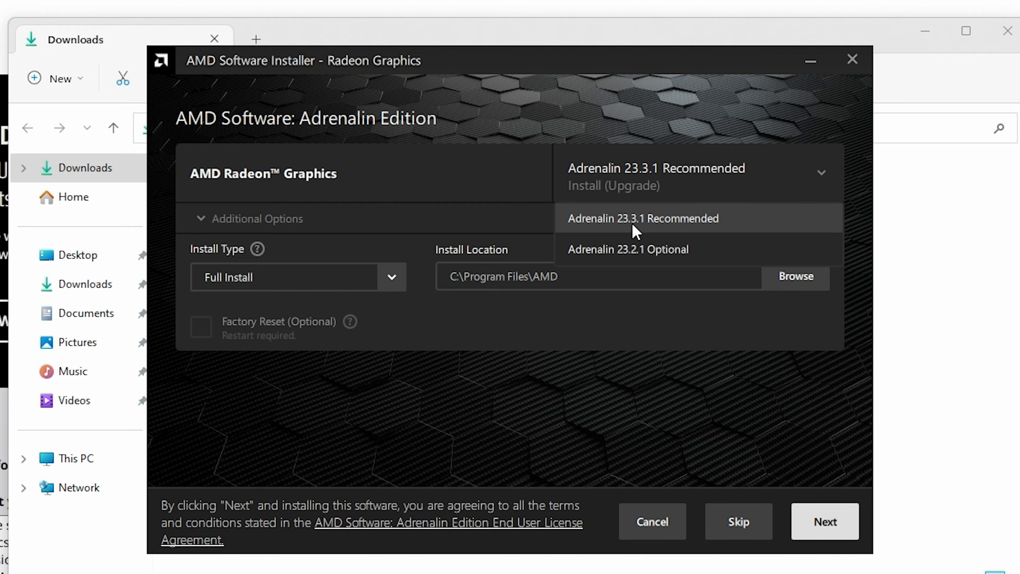
mouse_move(641, 254)
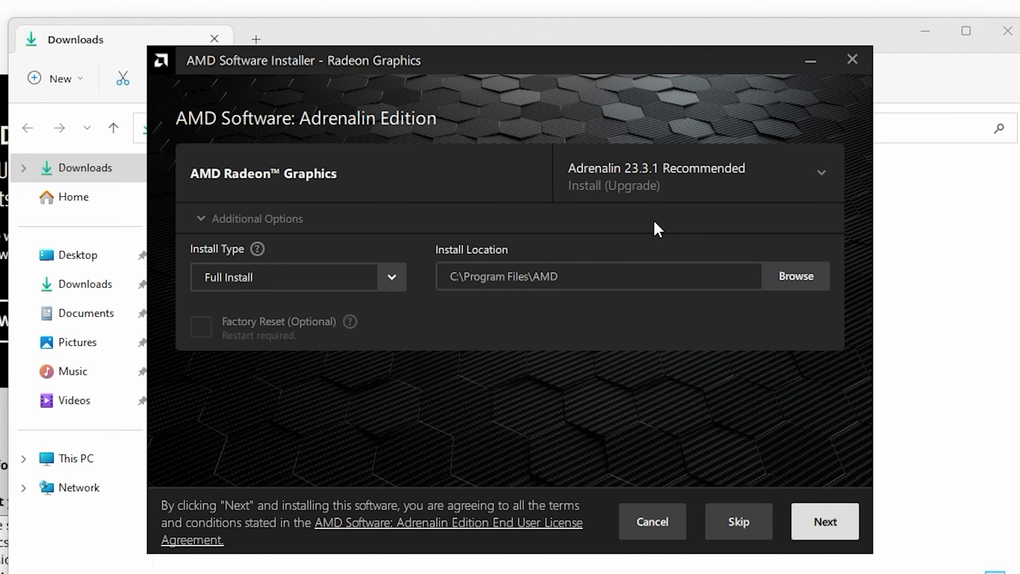
mouse_move(824, 522)
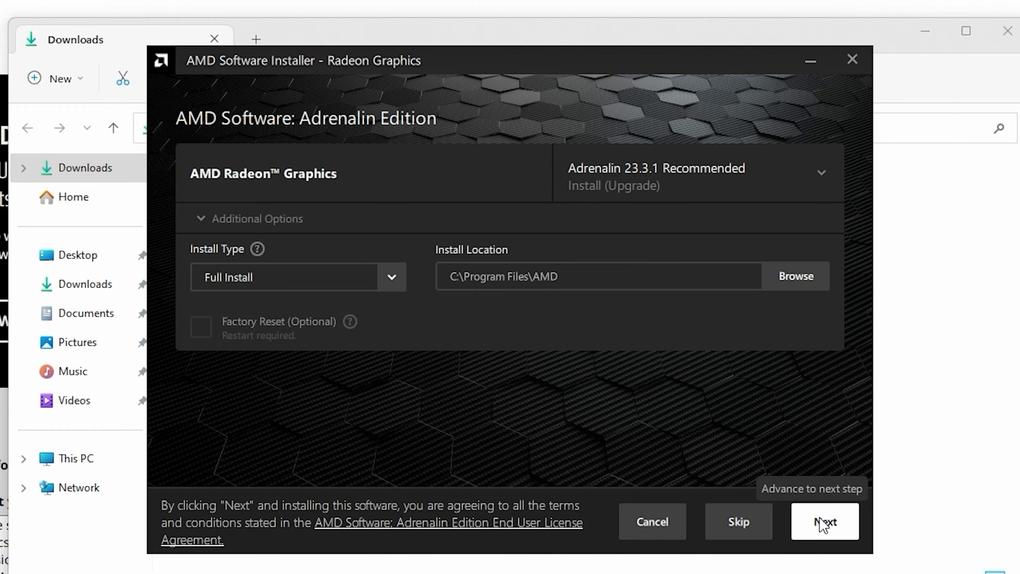
click(824, 521)
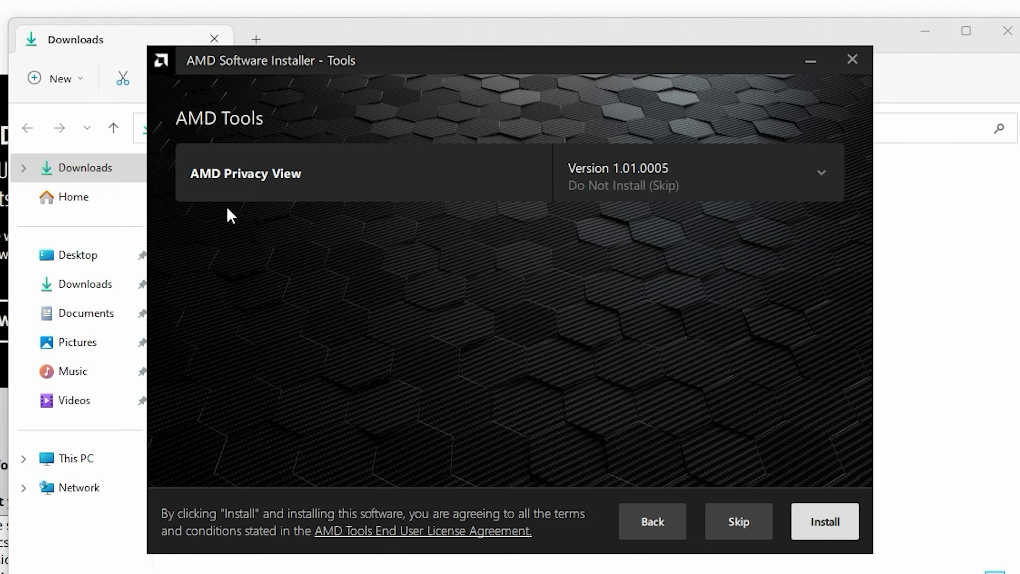
mouse_move(243, 208)
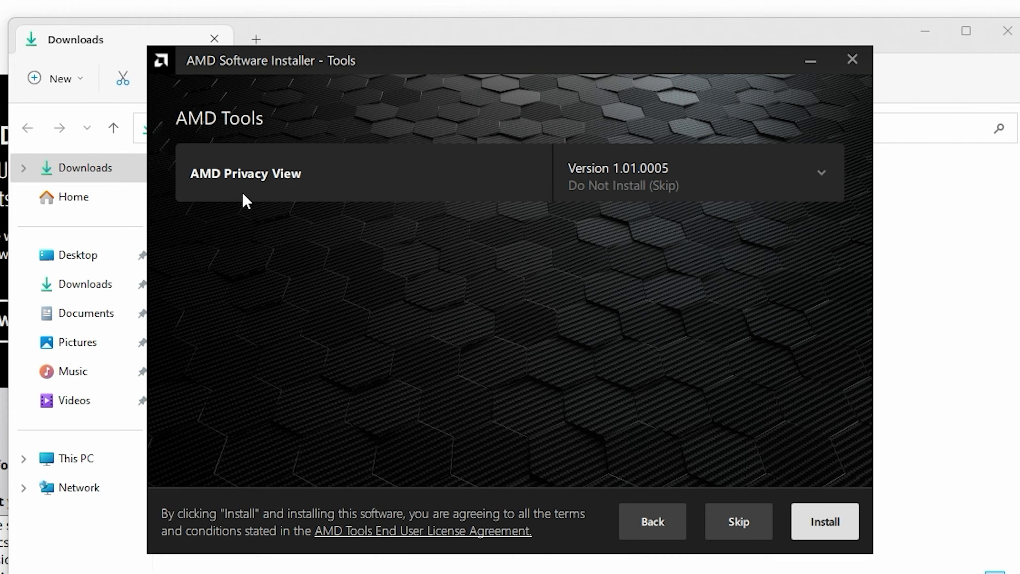
mouse_move(597, 204)
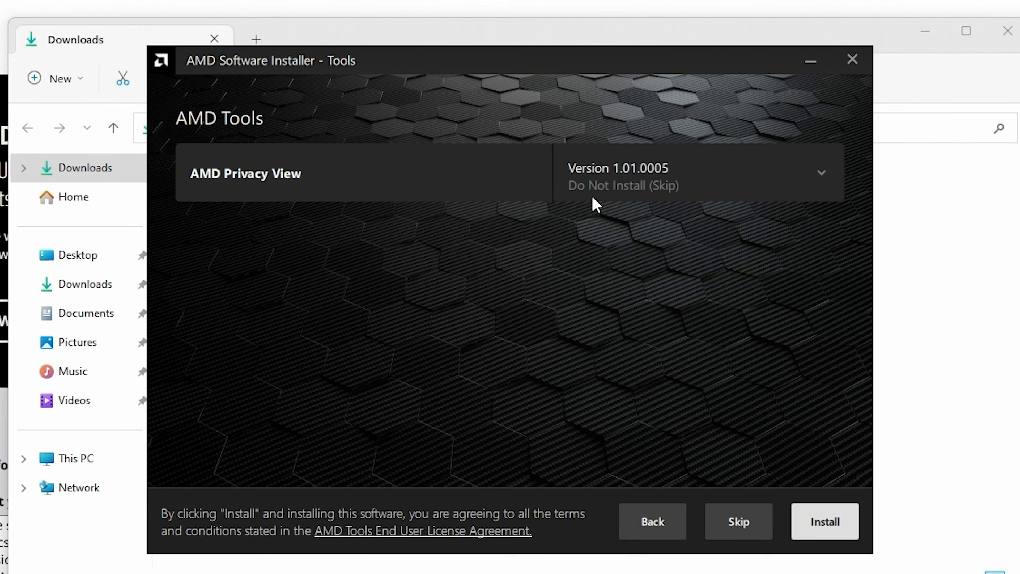
mouse_move(725, 325)
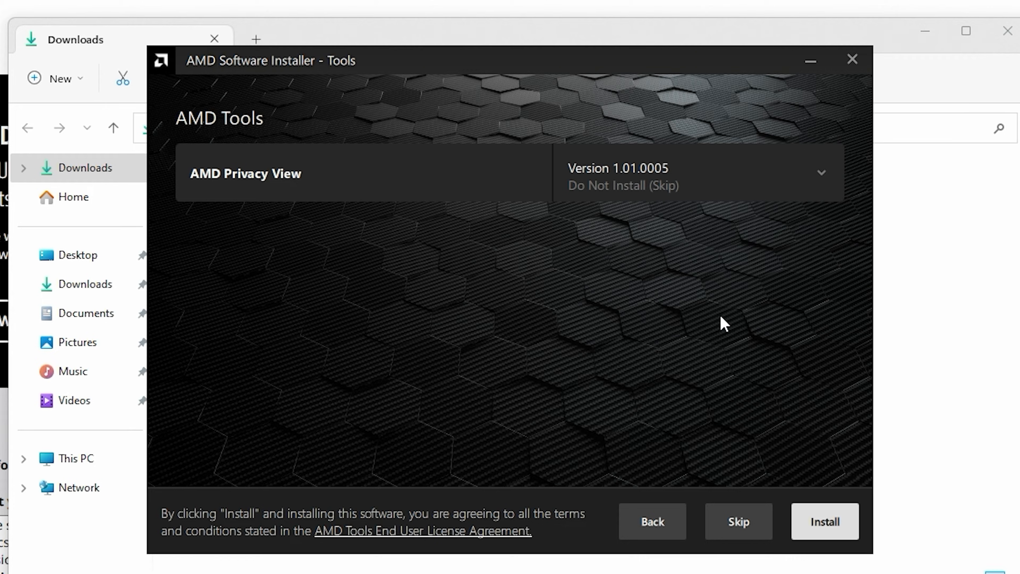
mouse_move(738, 528)
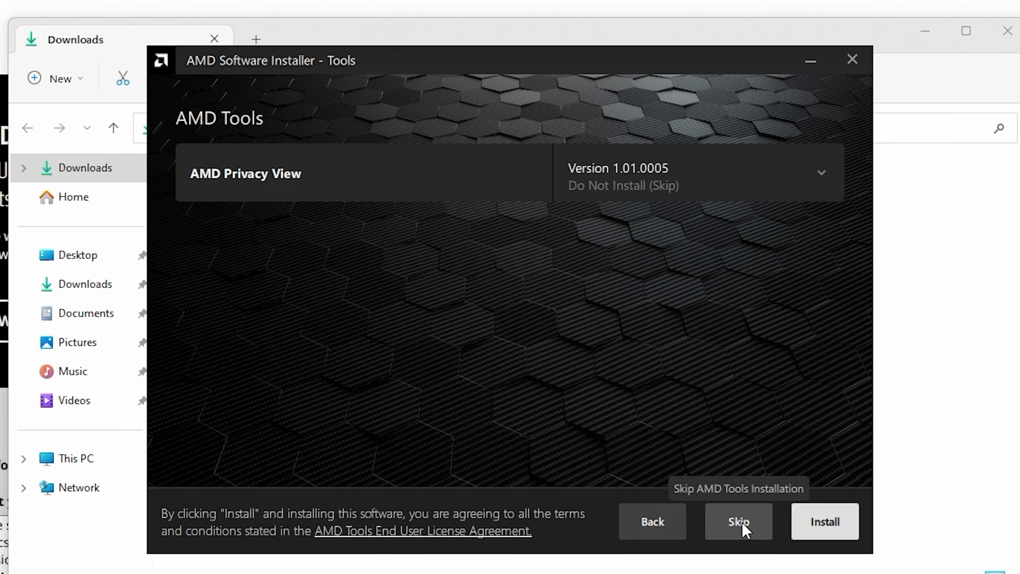
mouse_move(825, 522)
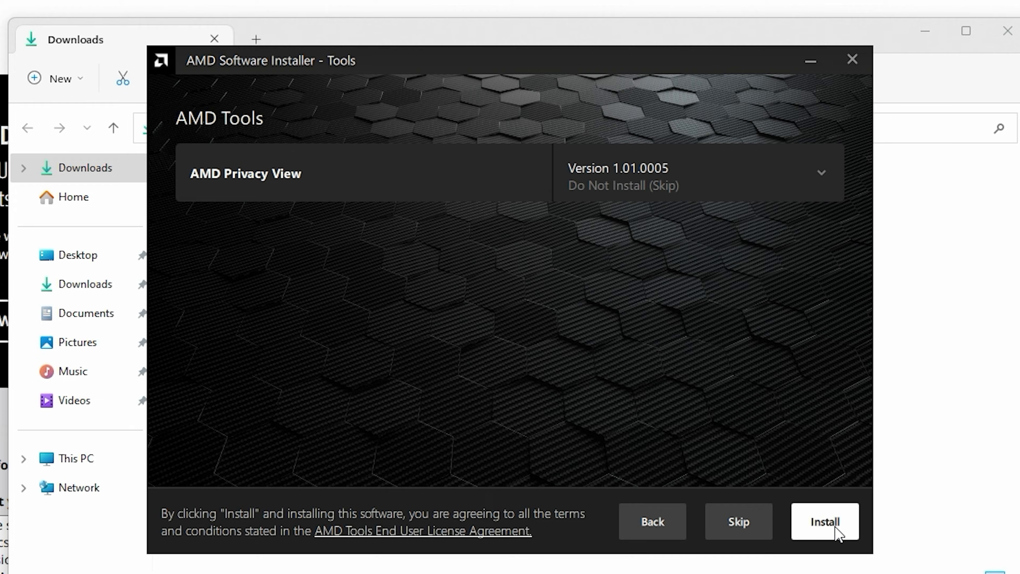
mouse_move(601, 182)
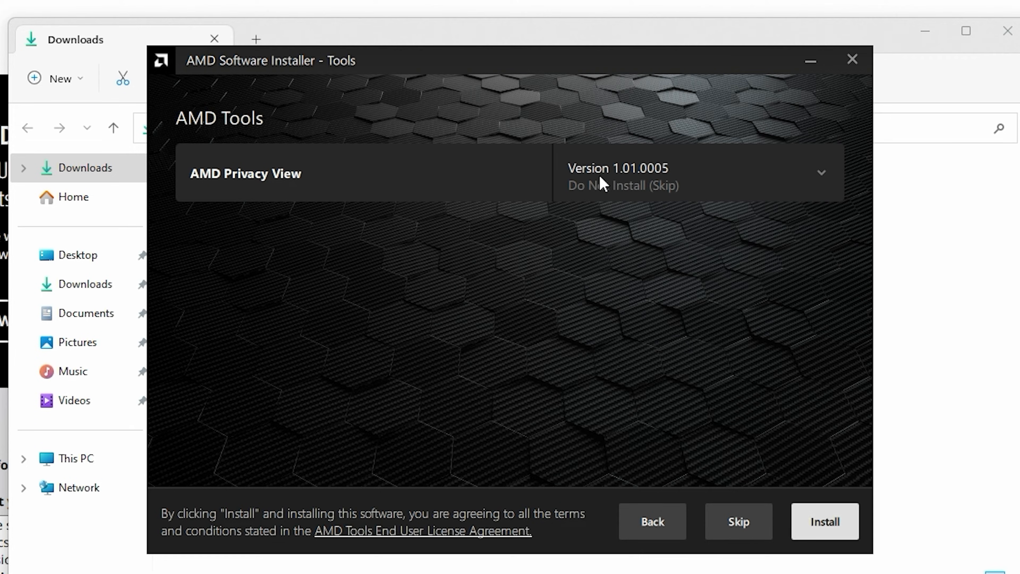
mouse_move(618, 196)
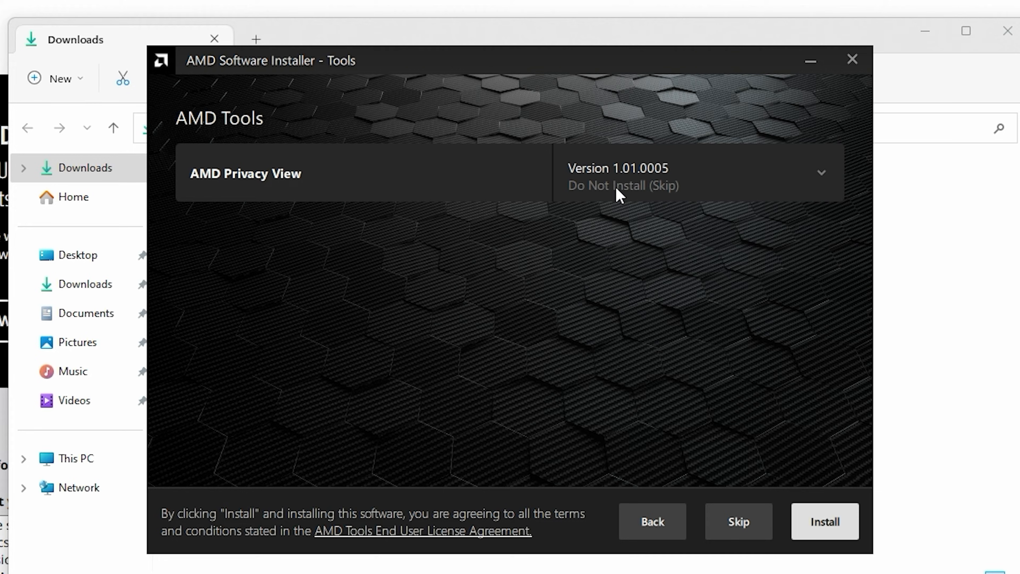
mouse_move(824, 521)
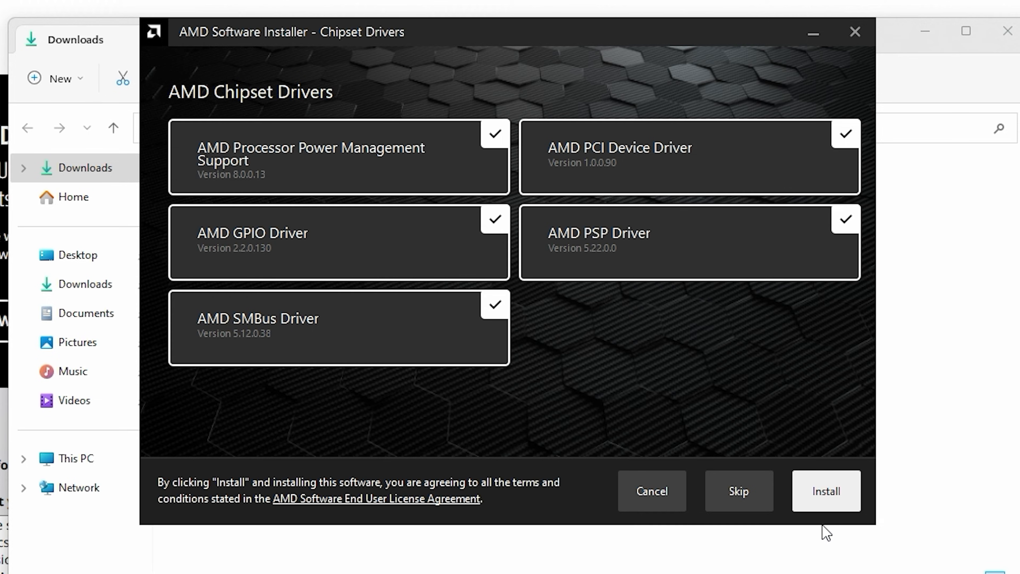
mouse_move(652, 374)
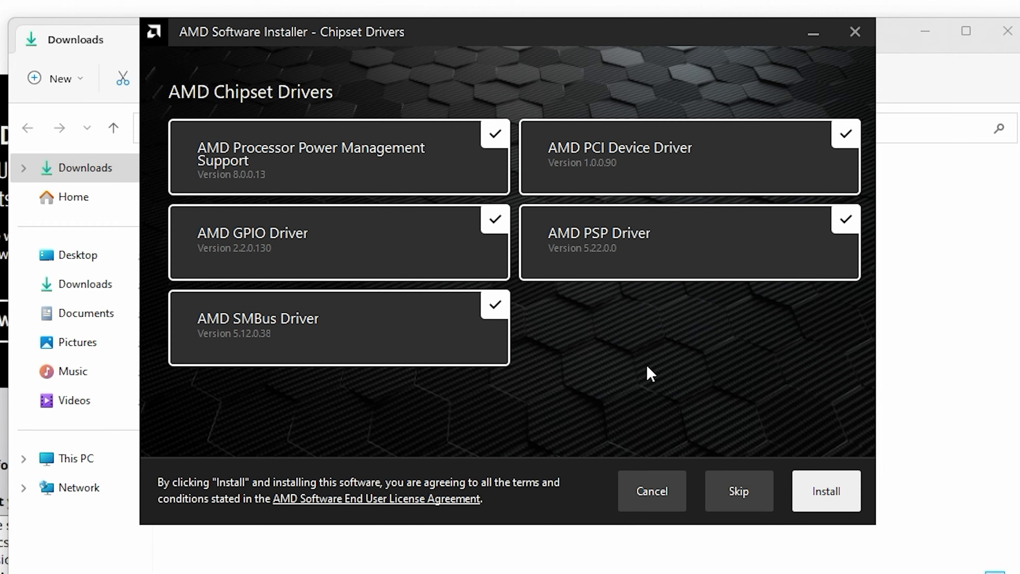
mouse_move(301, 176)
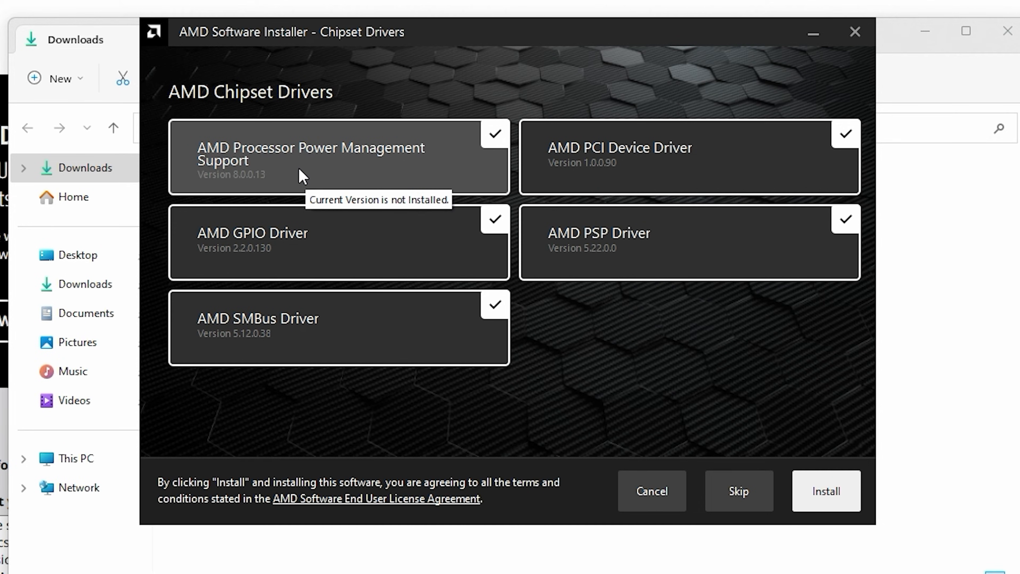
mouse_move(325, 260)
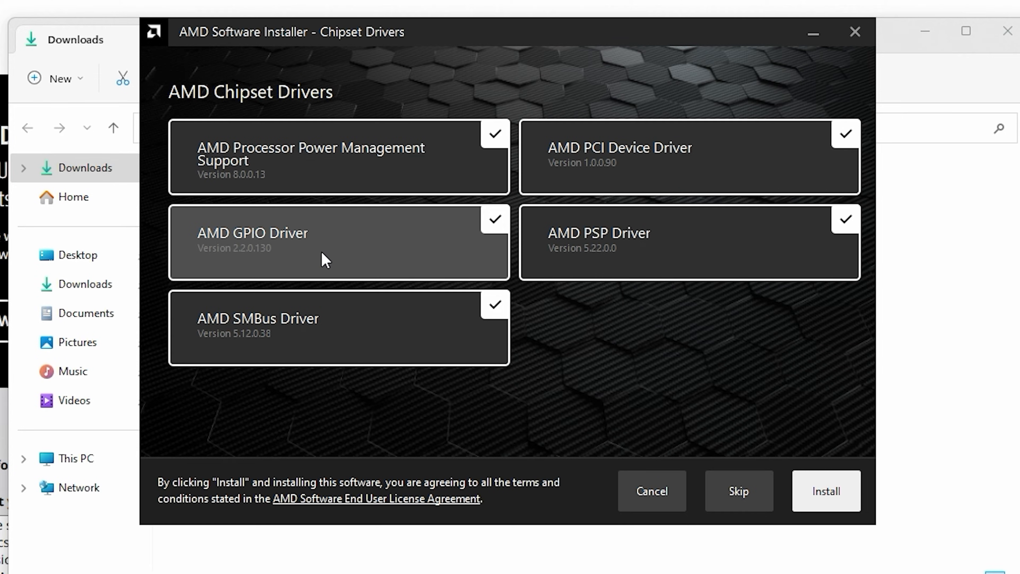
mouse_move(325, 261)
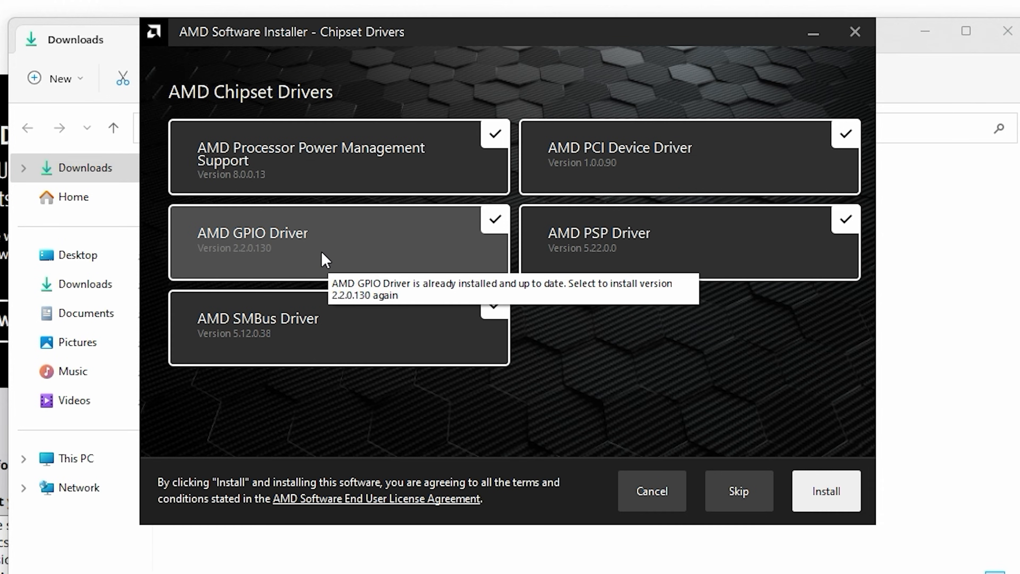
mouse_move(356, 330)
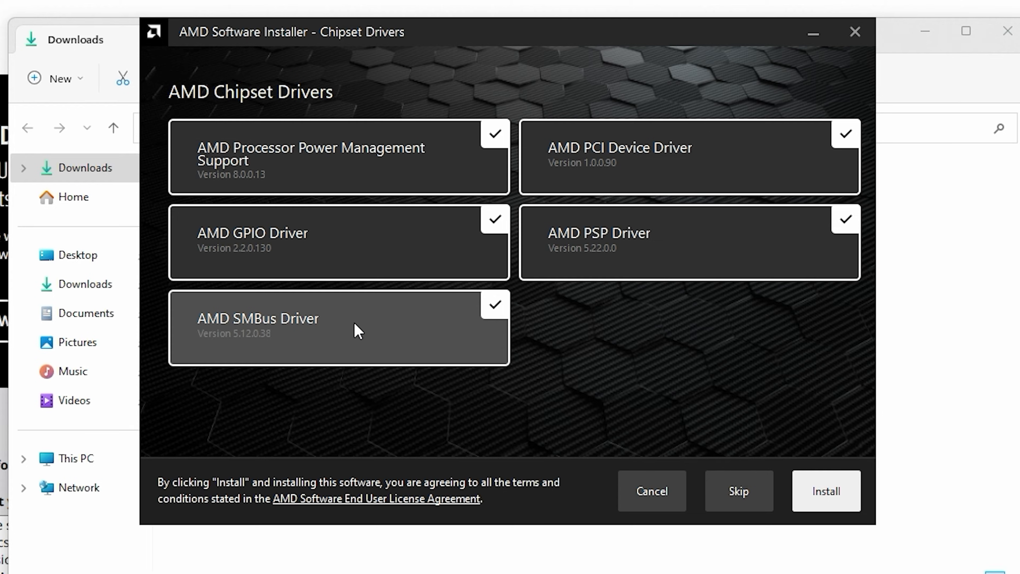
mouse_move(357, 328)
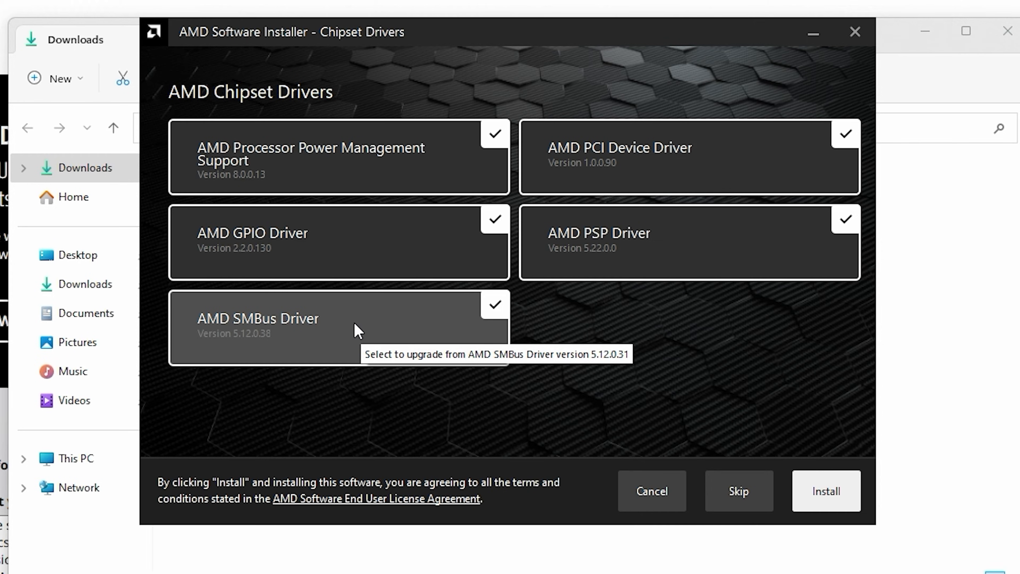
mouse_move(647, 158)
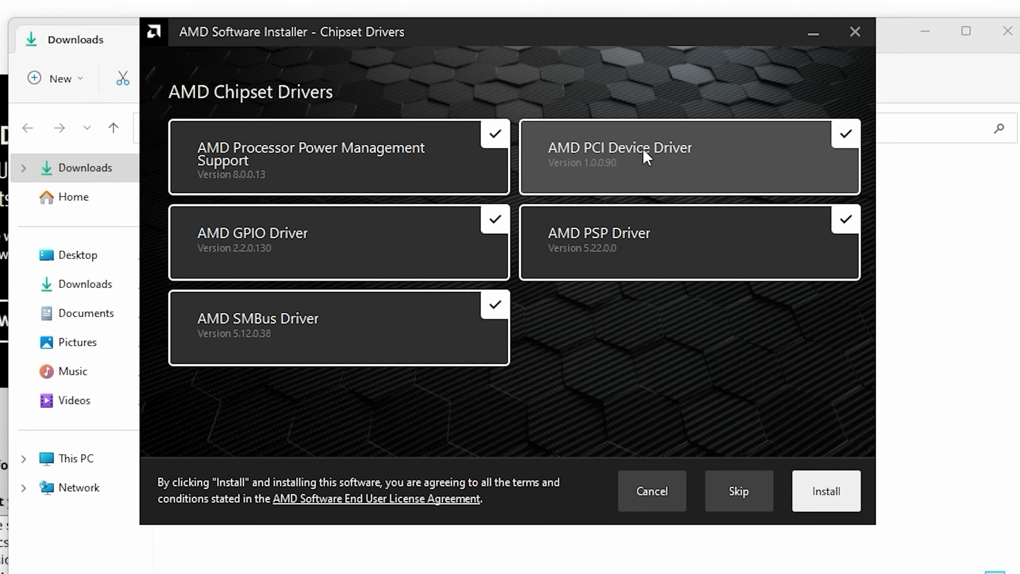
mouse_move(633, 177)
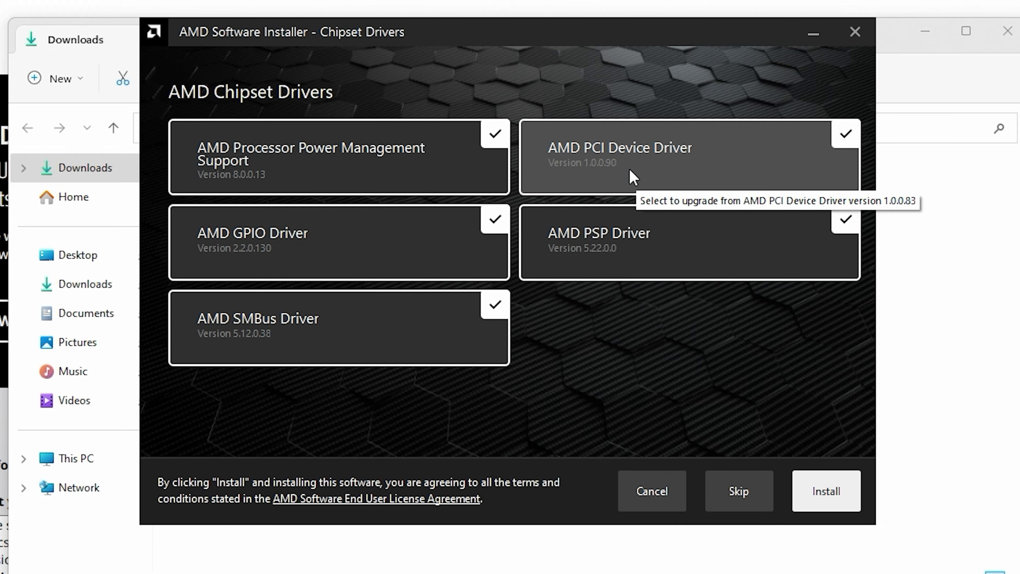
mouse_move(623, 267)
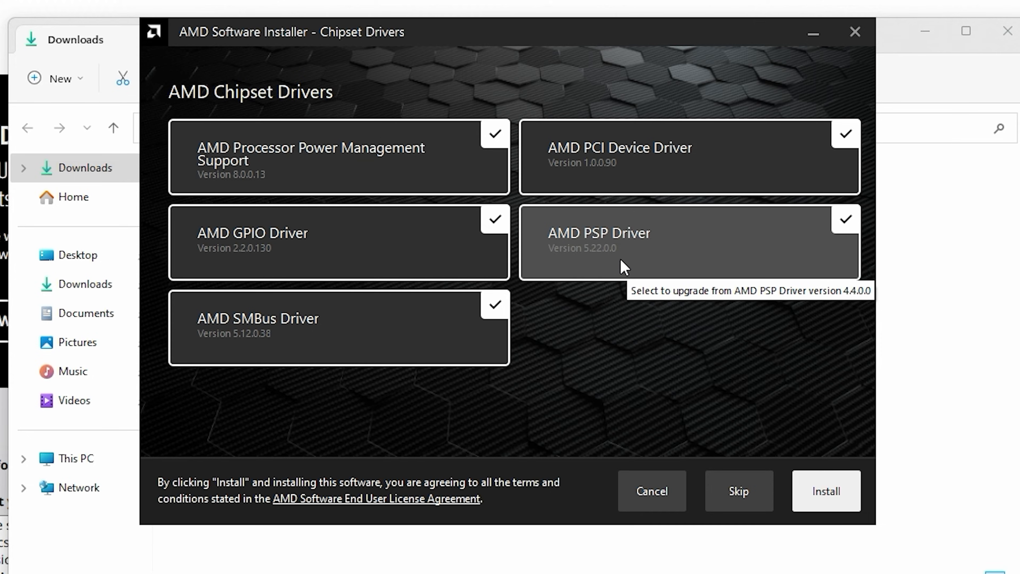
mouse_move(786, 430)
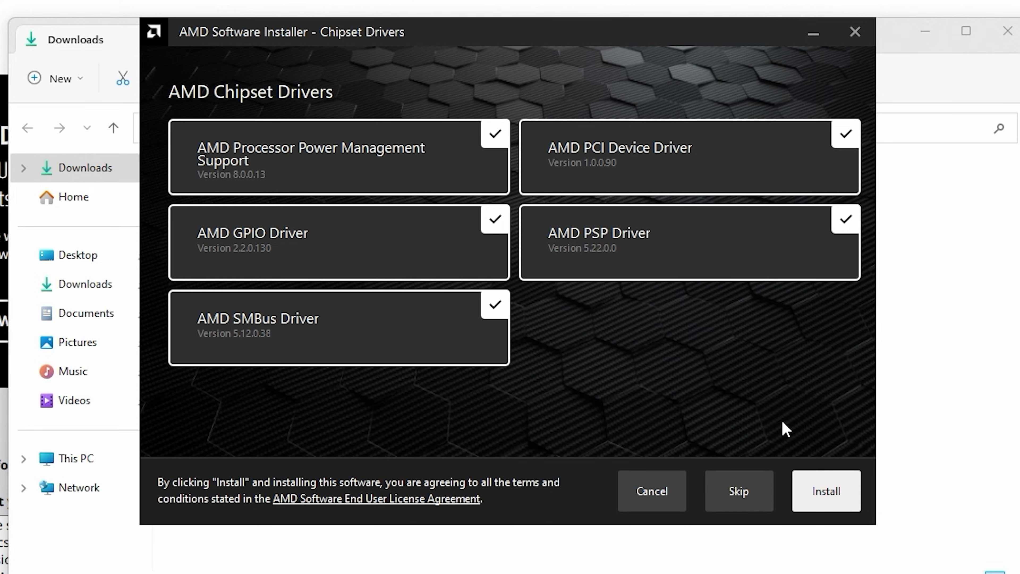
- Install all five checked AMD chipset drivers
click(826, 491)
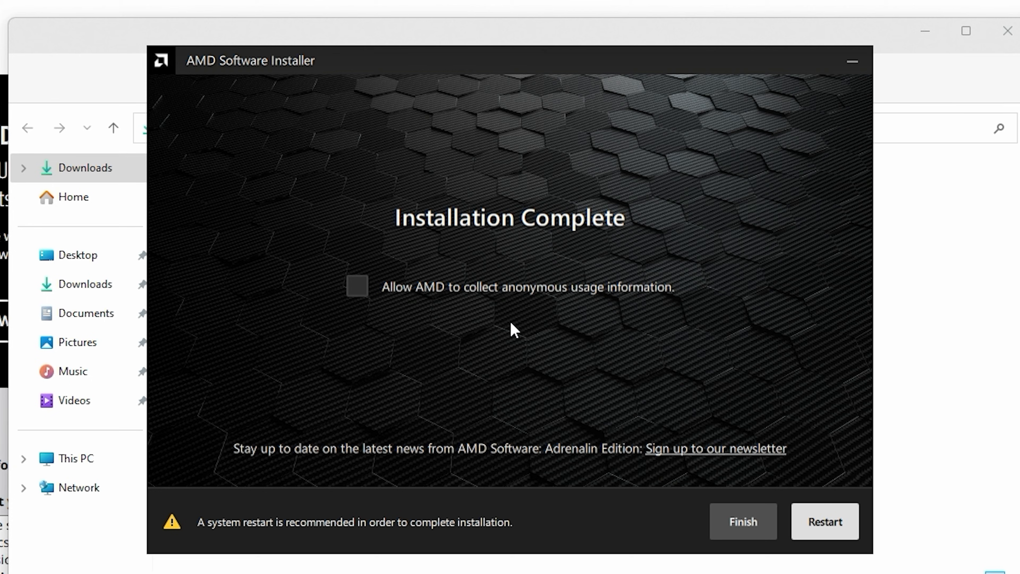
mouse_move(456, 316)
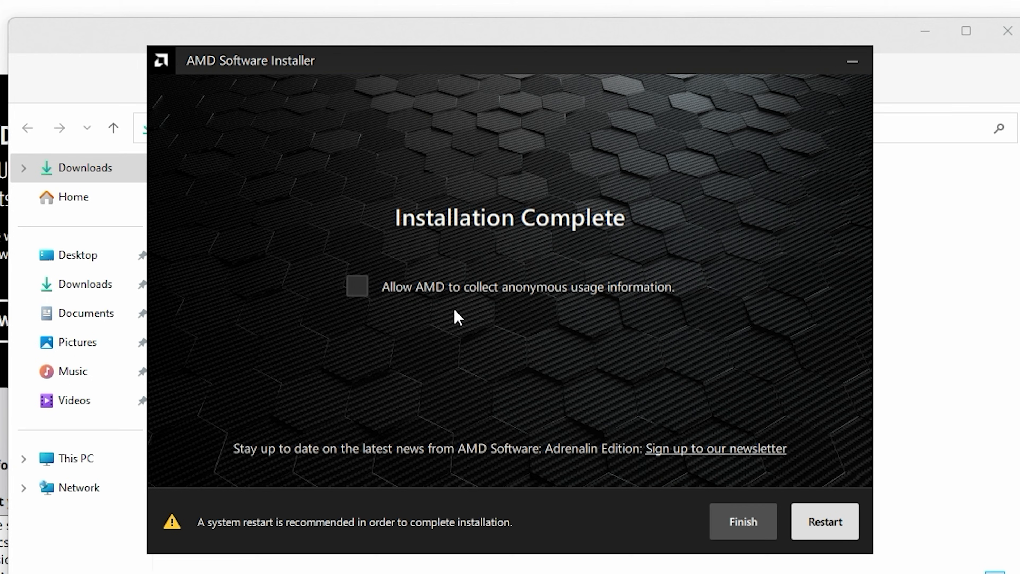
mouse_move(362, 292)
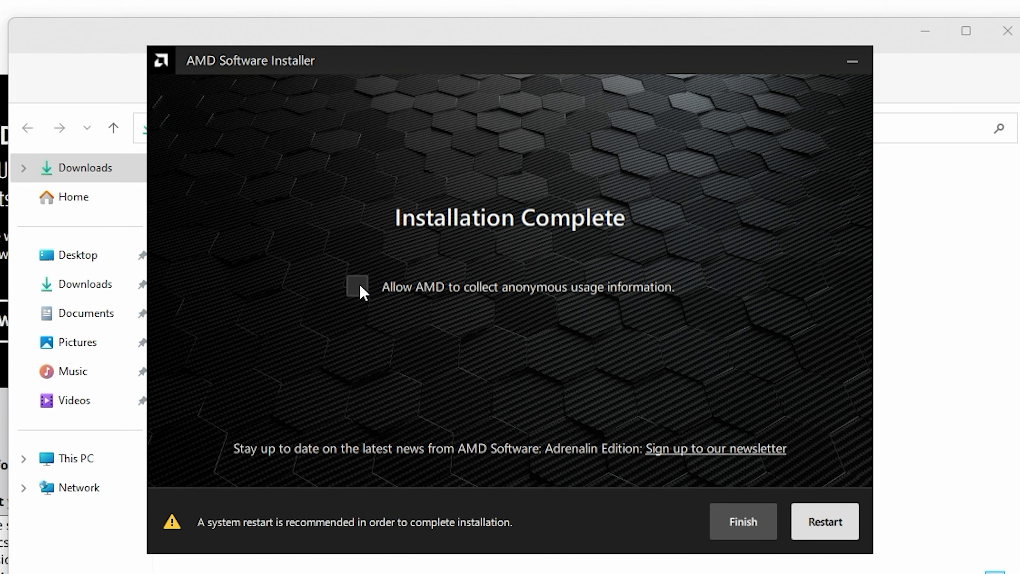
mouse_move(788, 517)
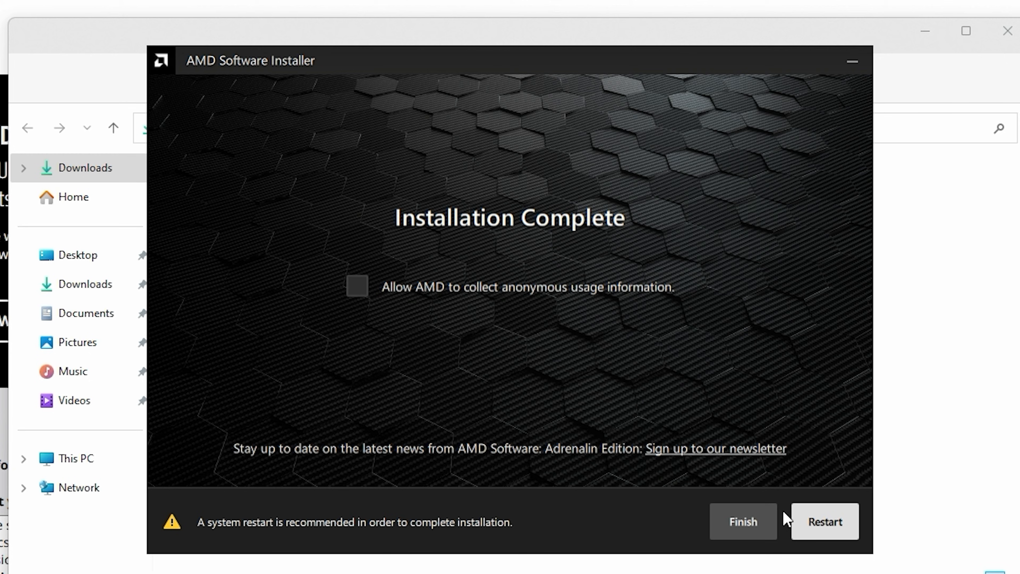
mouse_move(743, 526)
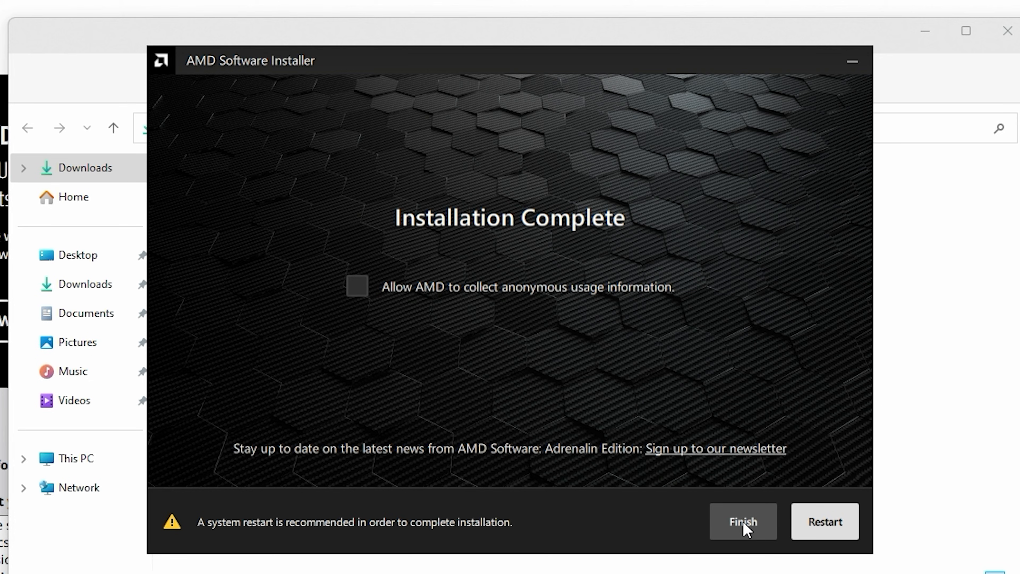
mouse_move(774, 529)
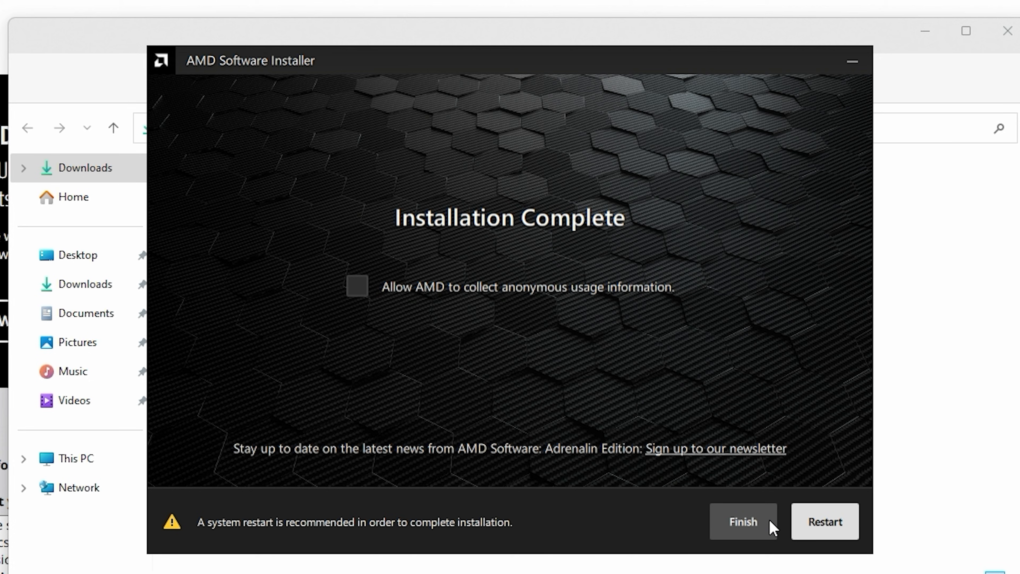